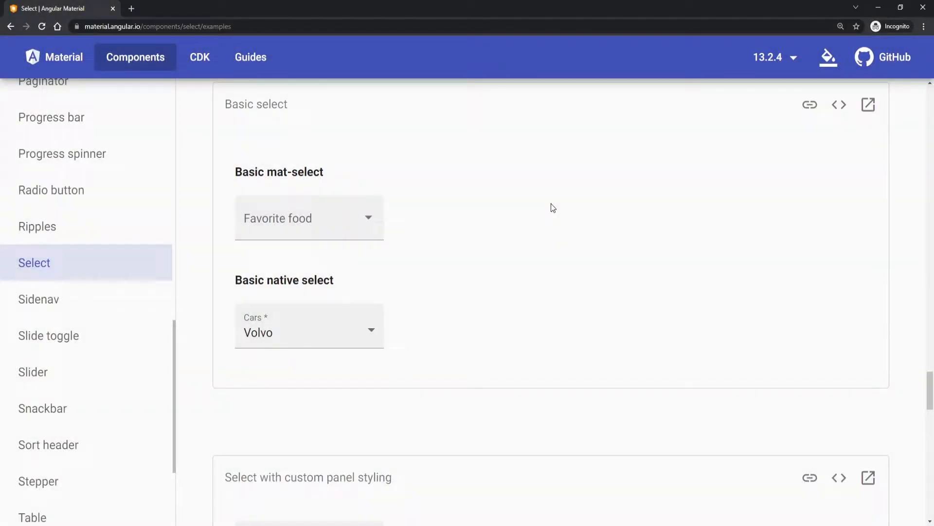
Choose Tacos from the Favorite food select in the docs' basic example
left_click(308, 217)
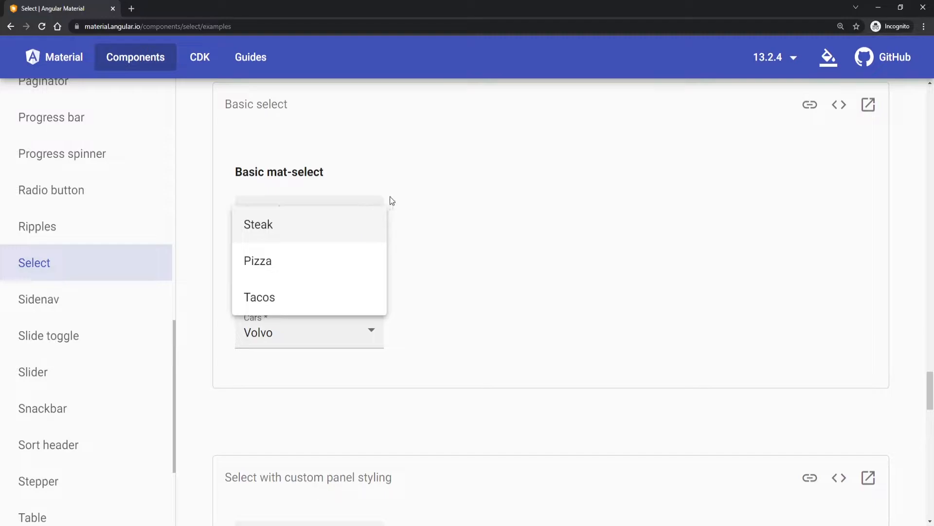
mouse_move(446, 163)
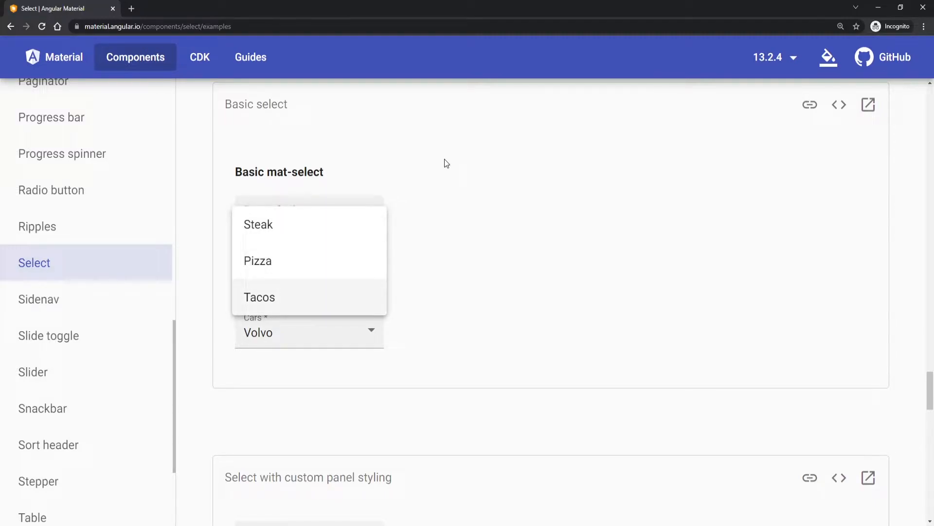
left_click(259, 297)
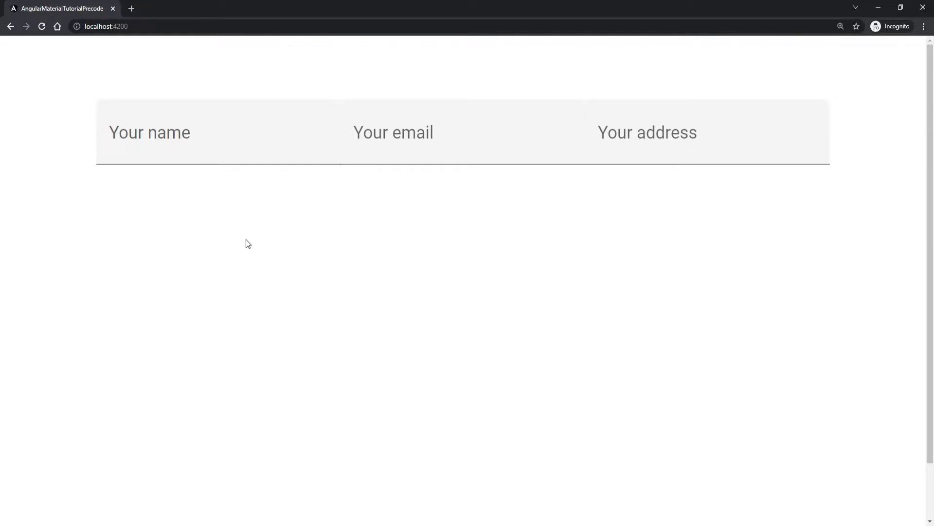
left_click(179, 132)
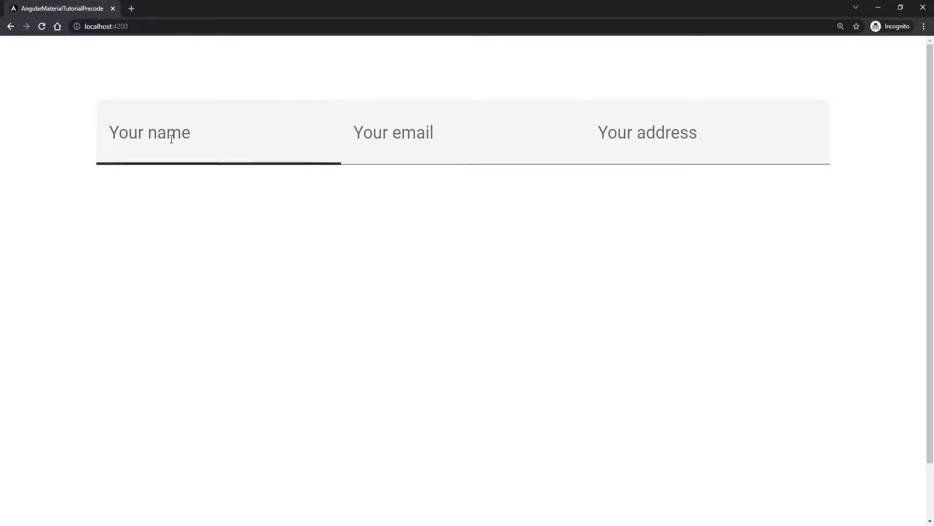
left_click(179, 141)
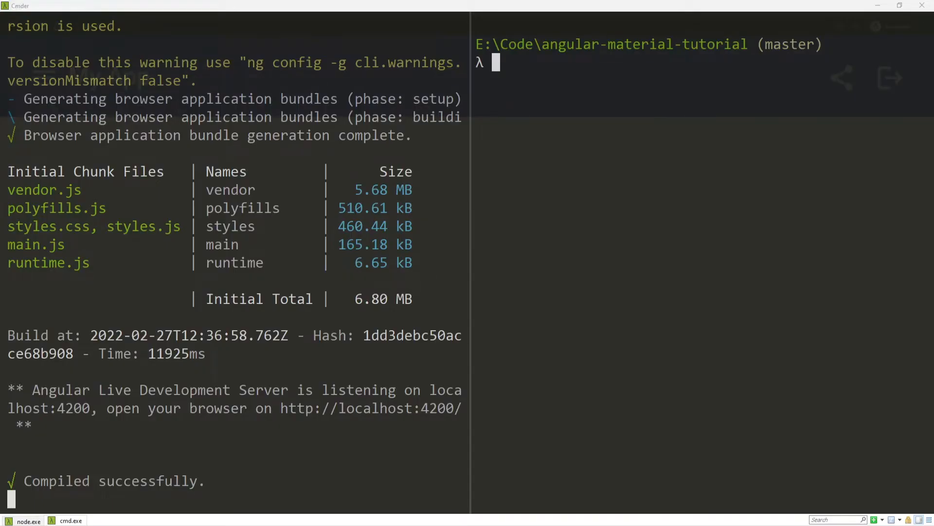
mouse_move(672, 192)
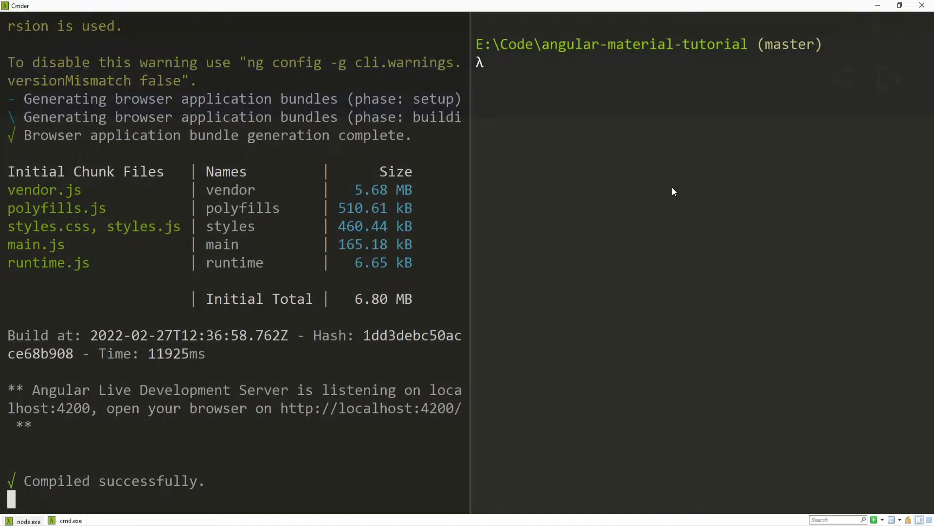
Run ng g c components/cdk/accessibility to generate the accessibility component
type("ng g c components/cdk/accessibility")
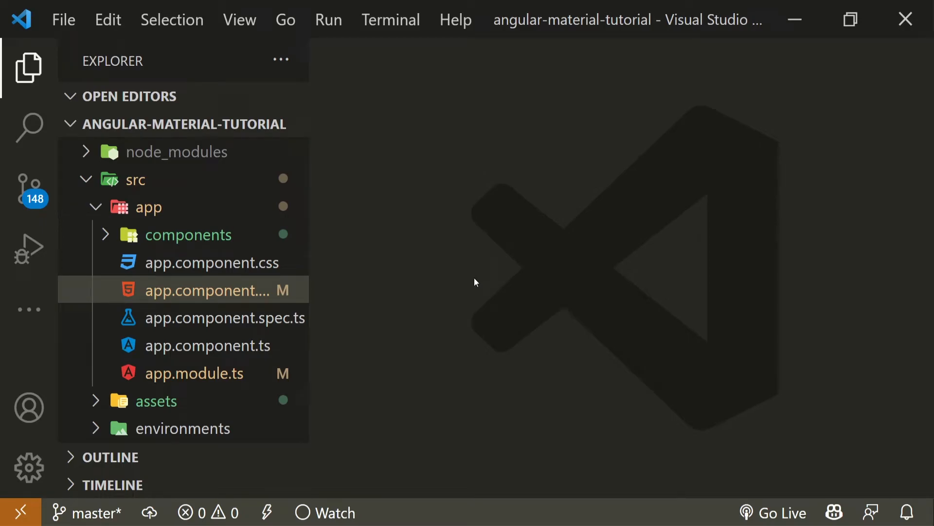
View app.component.html and the new cdk accessibility component files in the Explorer
left_click(208, 290)
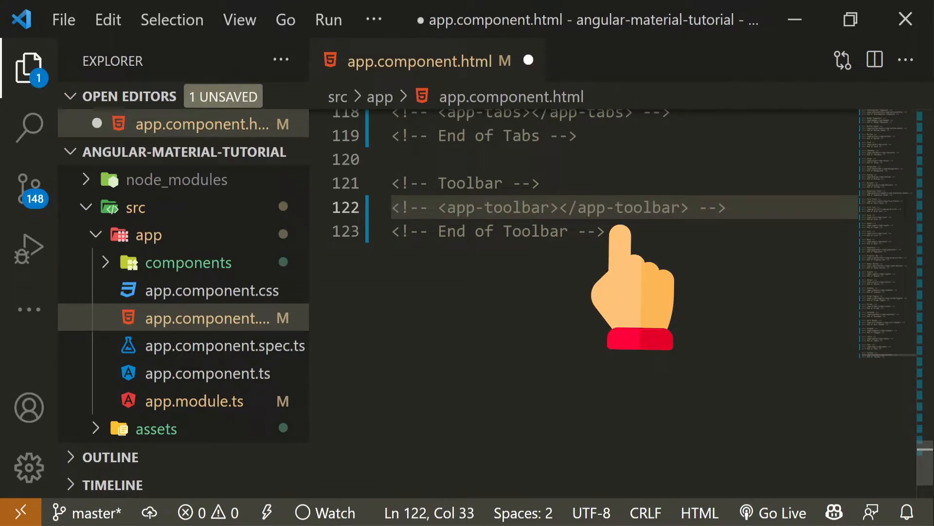
mouse_move(662, 286)
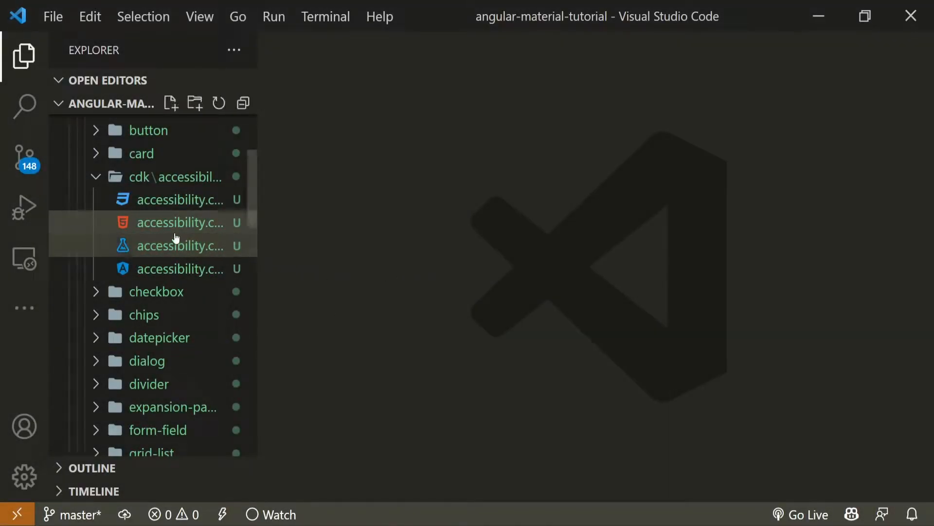
Style the wrapper div with margin 50px auto and centered text around a form with role="dialog"
left_click(181, 222)
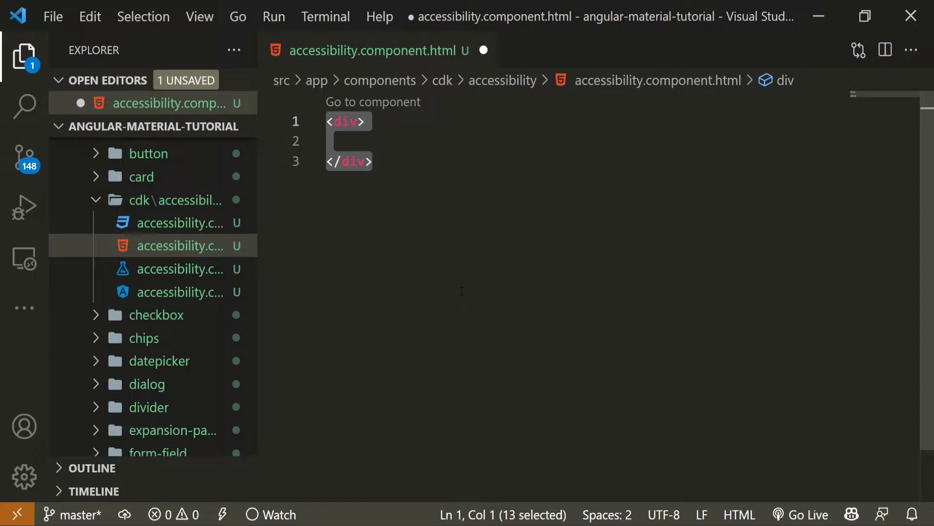
type("style=\"\"")
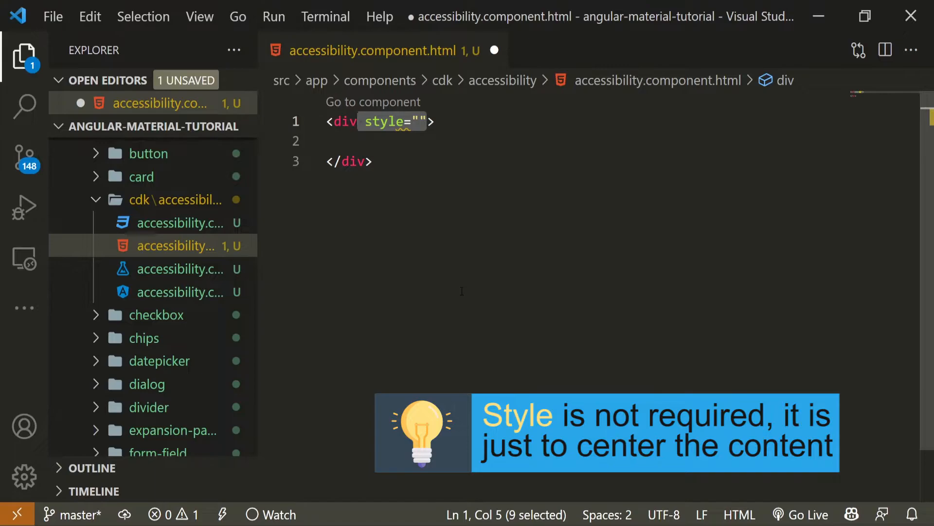
type("margin: 50px auto;")
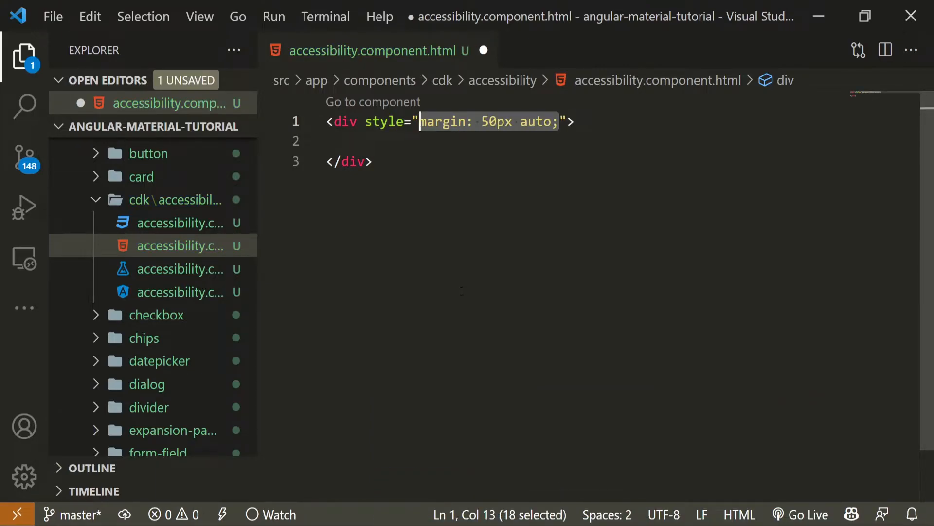
type("text-align: center;")
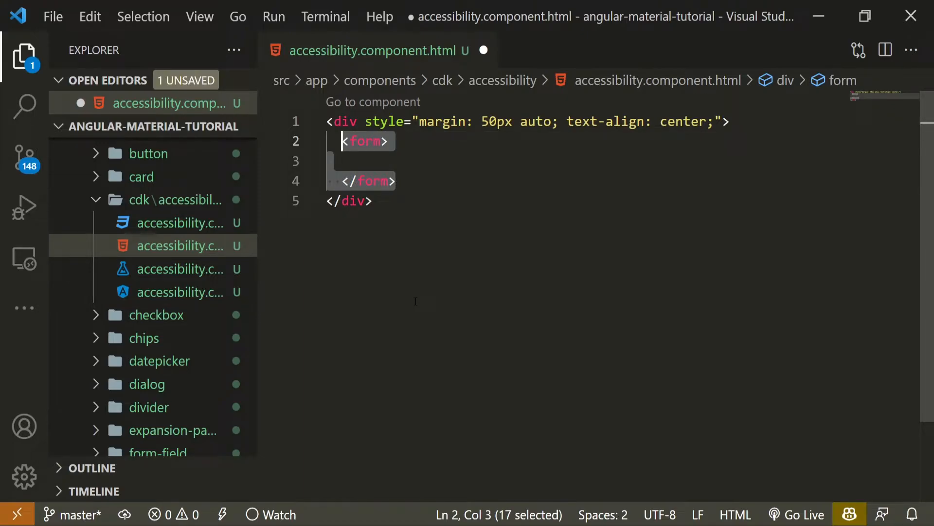
type("role=\"dialog\"")
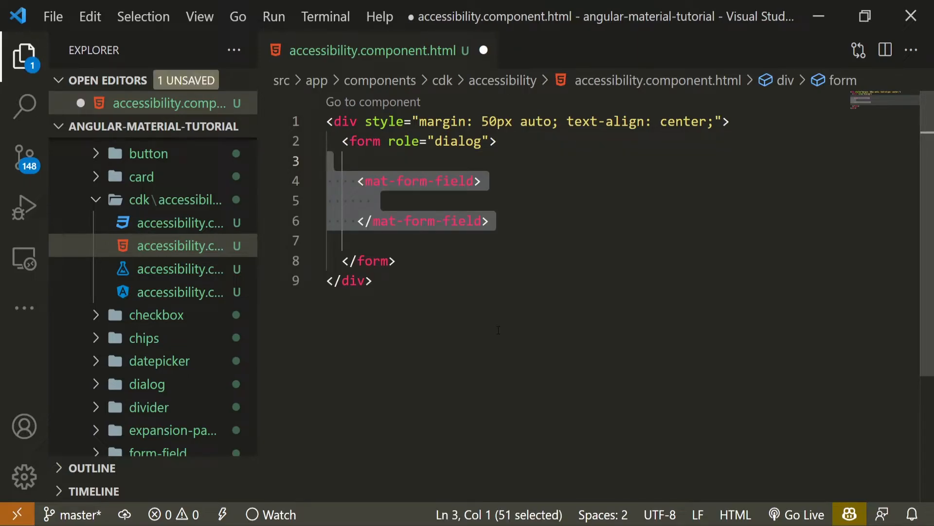
Add fill-appearance mat-form-fields with 'Enter your name' placeholder, copied for email and address
type("appearance=\"fill\"")
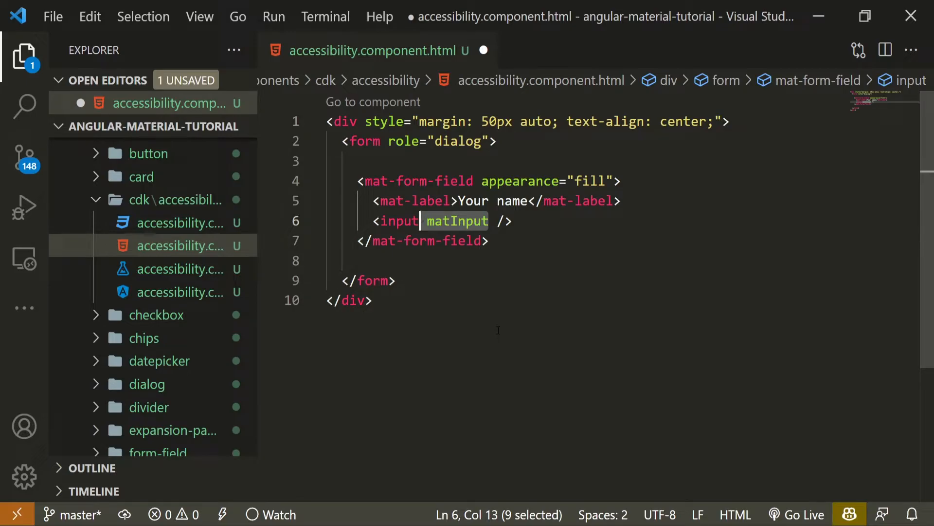
type("placeholder=\"Enter your name\"")
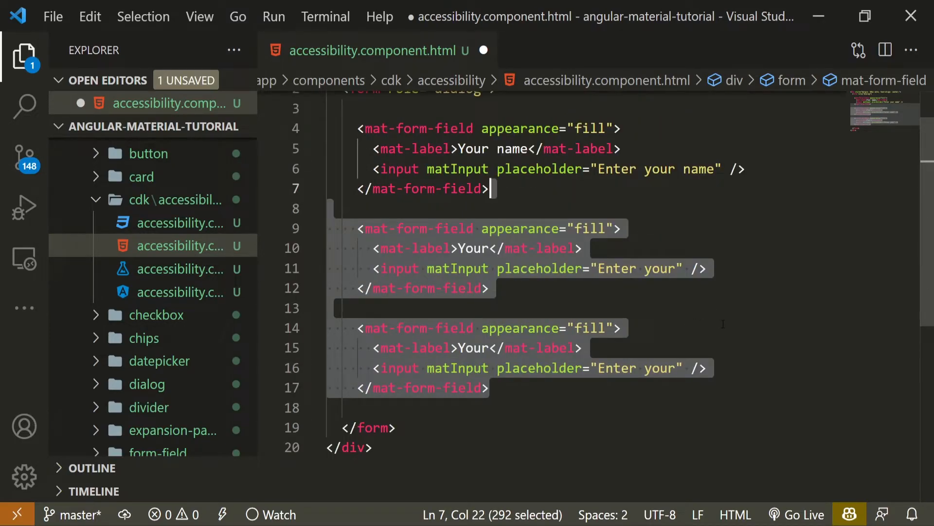
type("email")
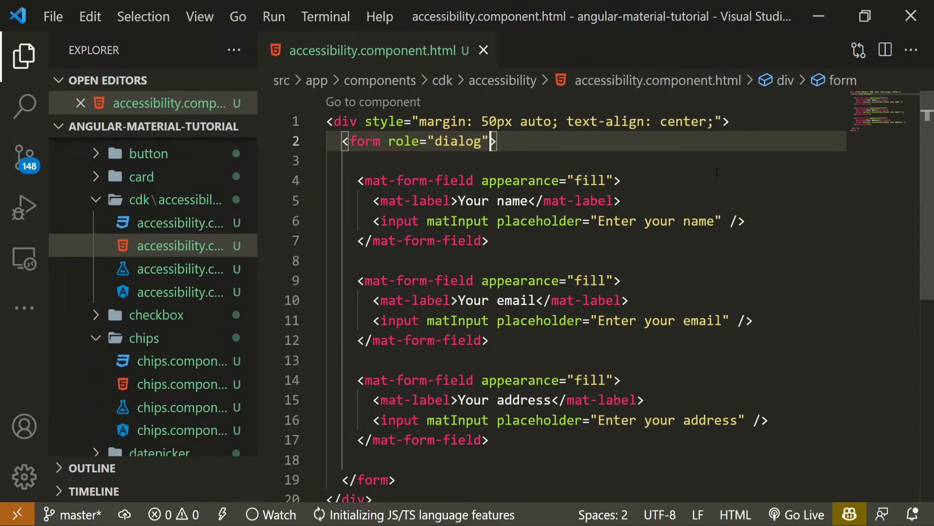
Add #formElement to the form and #formElementChild to each matInput
type("#formElement")
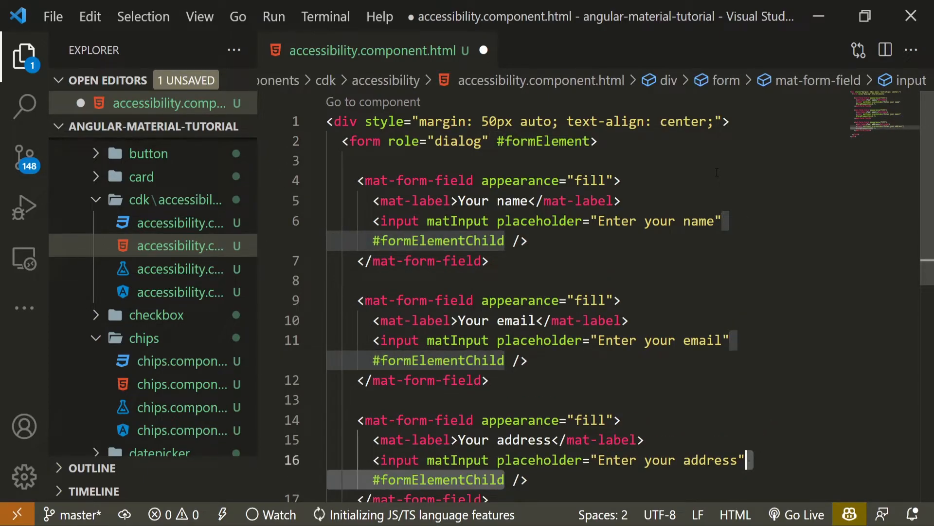
scroll("down", 3)
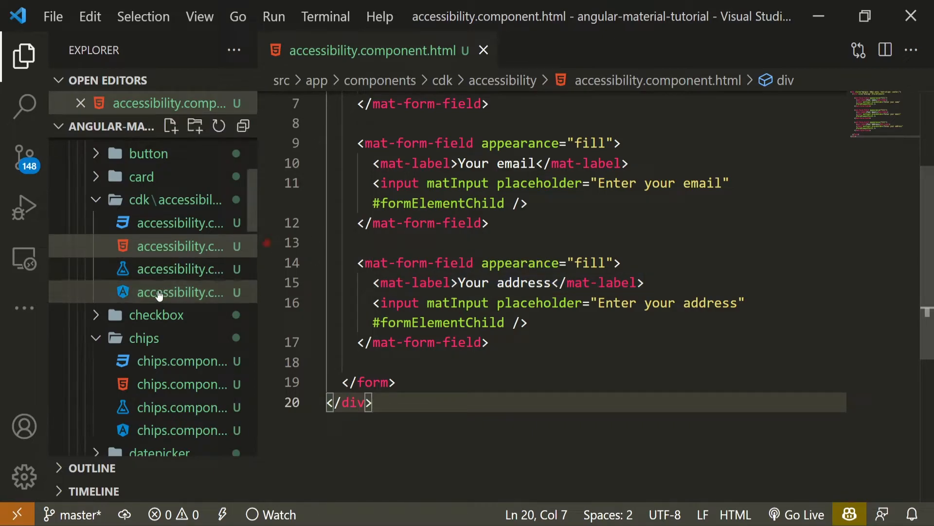
left_click(181, 291)
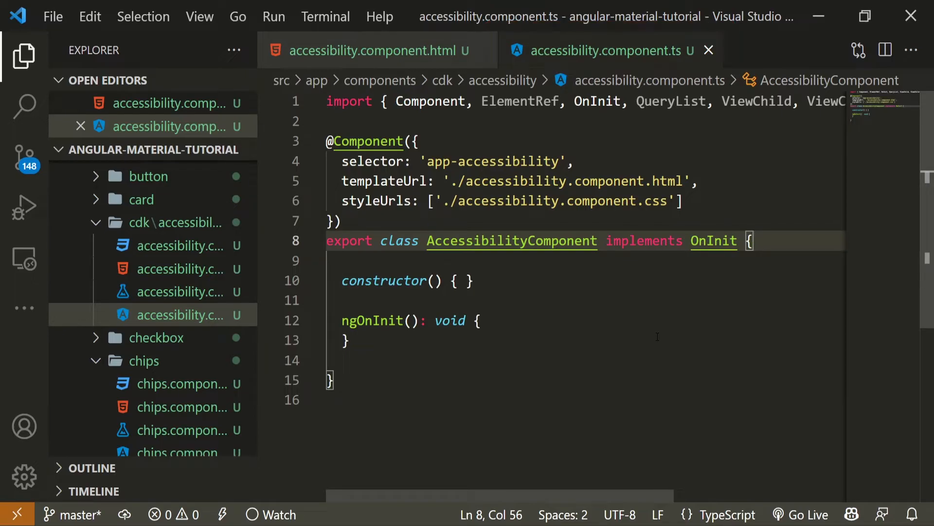
type("@ViewChild('formElement') element : ElementRef;")
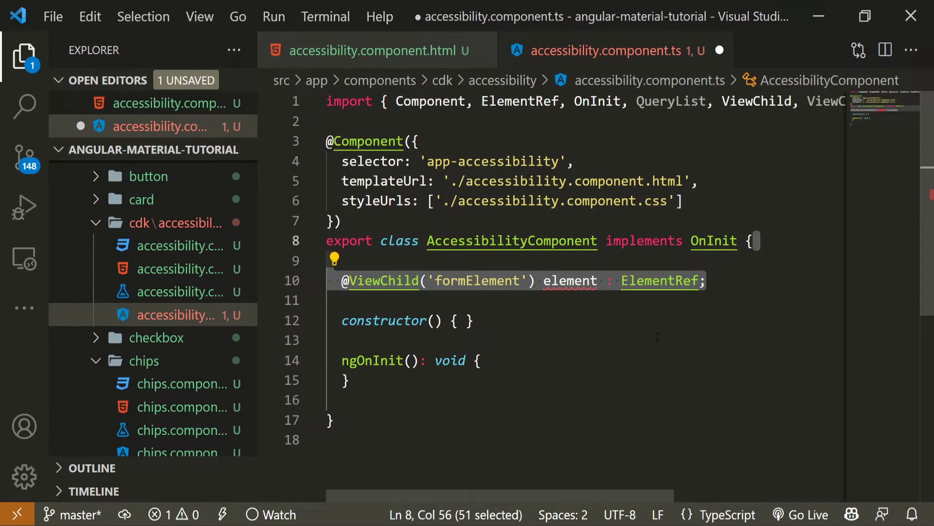
type("@ViewChildren('formElementChild') elementChild : QueryList<any>")
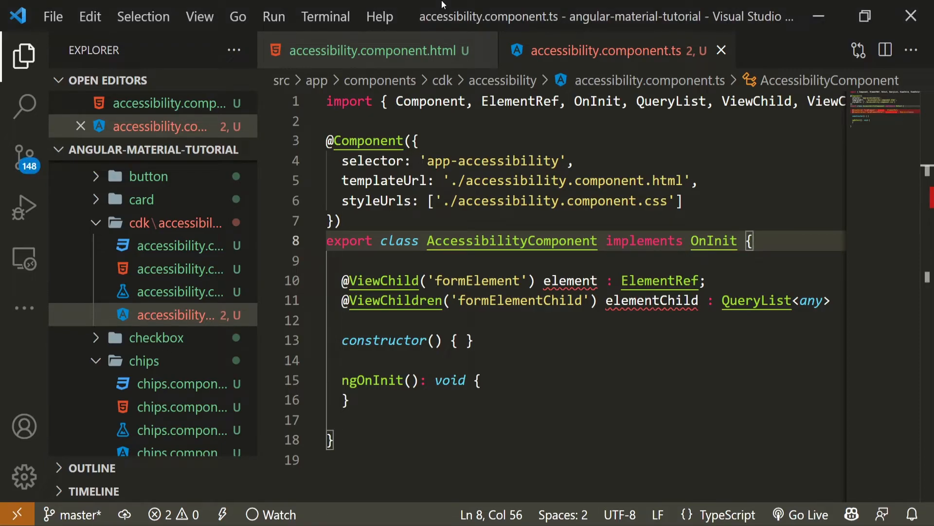
type("keyManager : any;")
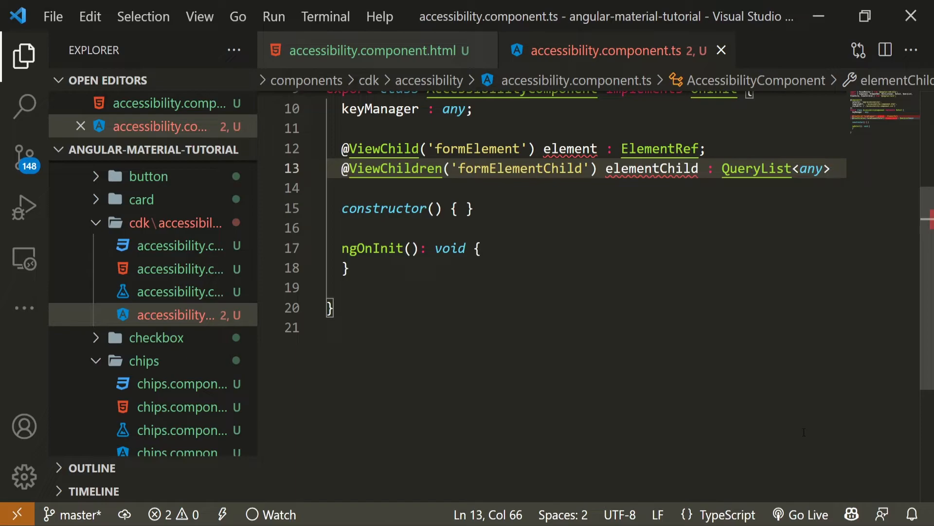
type("@HostListener('window:keyup', ['$event'])")
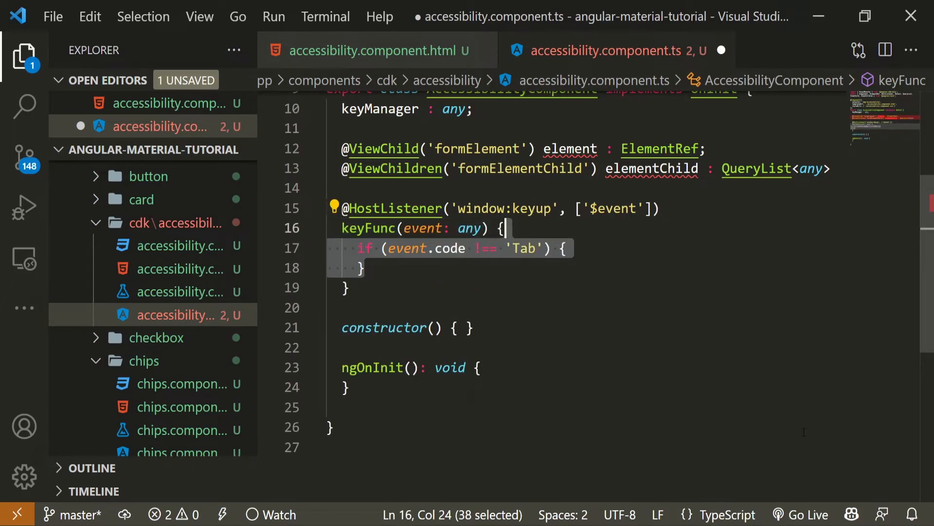
type("private focusMonitor : FocusMonitor")
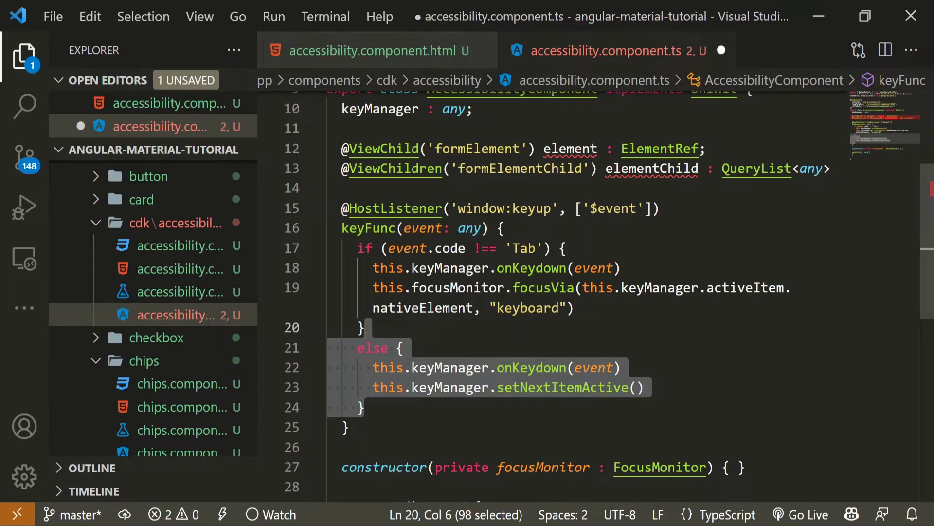
scroll("down", 3)
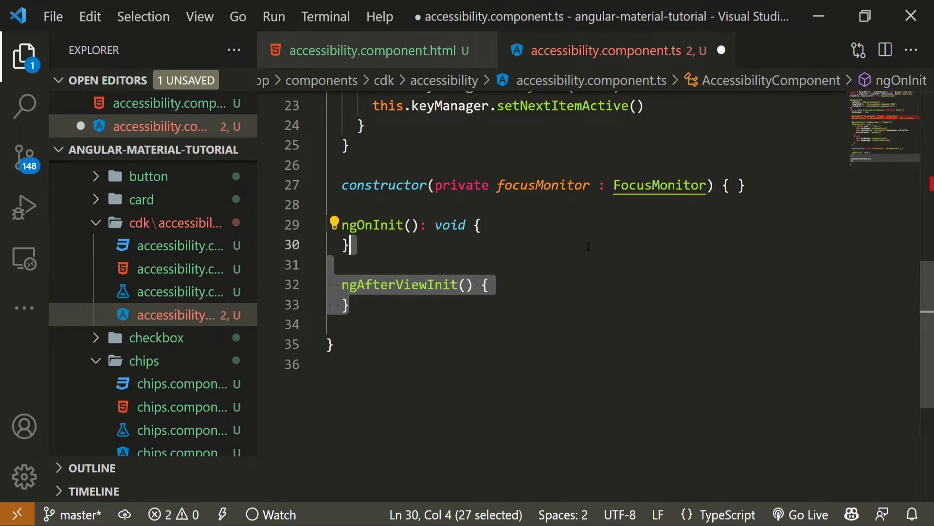
In ngAfterViewInit create a ListKeyManager over elementChild with 'ltr' orientation and withWrap()
type("this.keyManager = new ListKeyManager(this.elementChild);")
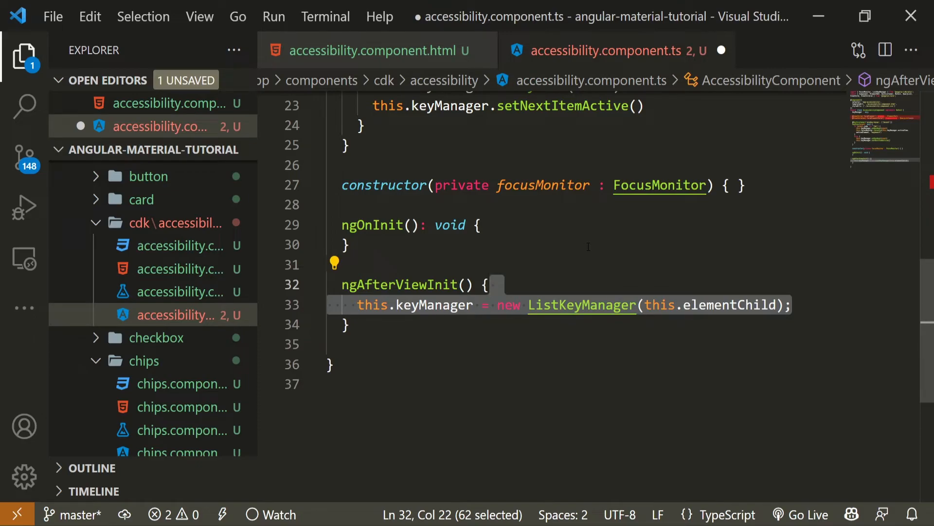
type("this.keyManager.withHorizontalOrientation('ltr');")
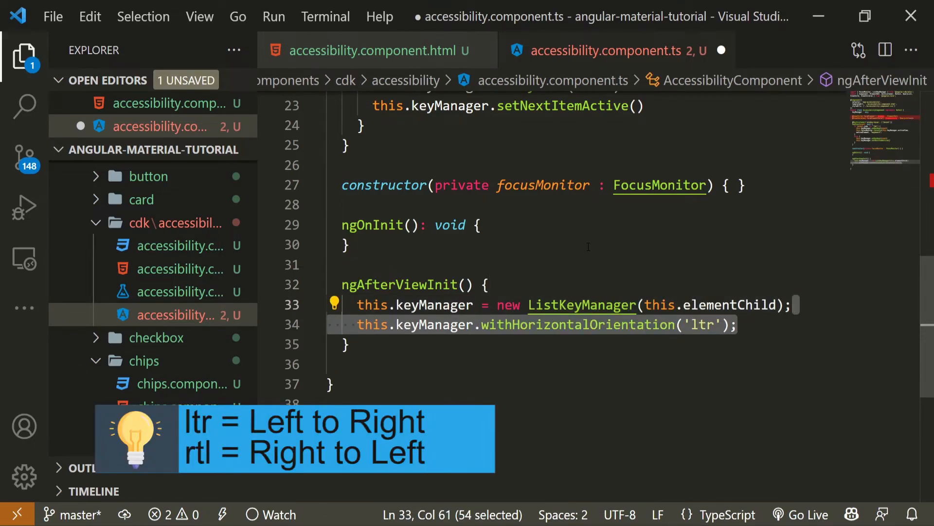
type("this.keyManager.withWrap();")
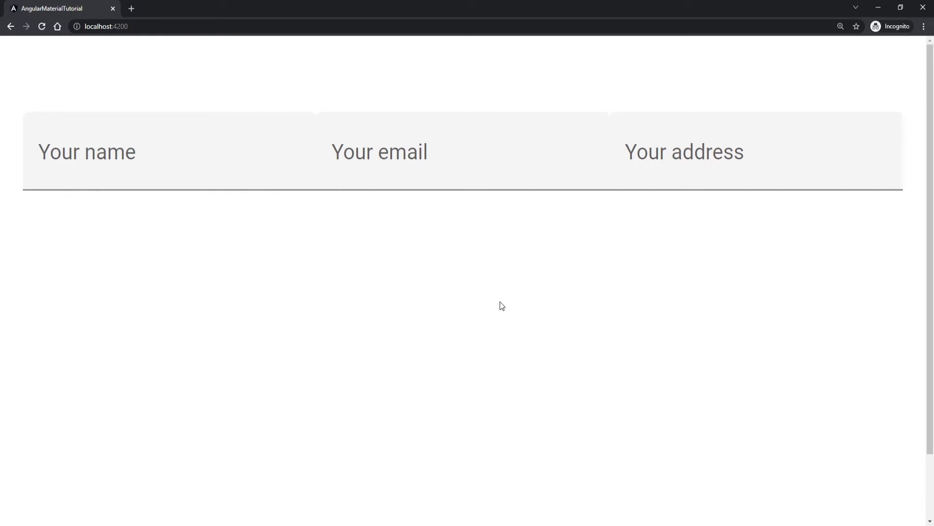
left_click(119, 152)
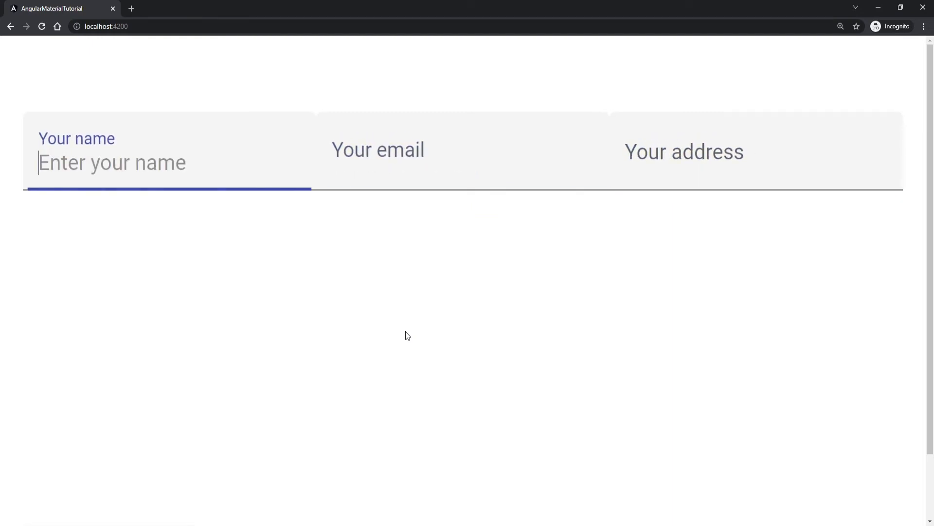
type("Stefan")
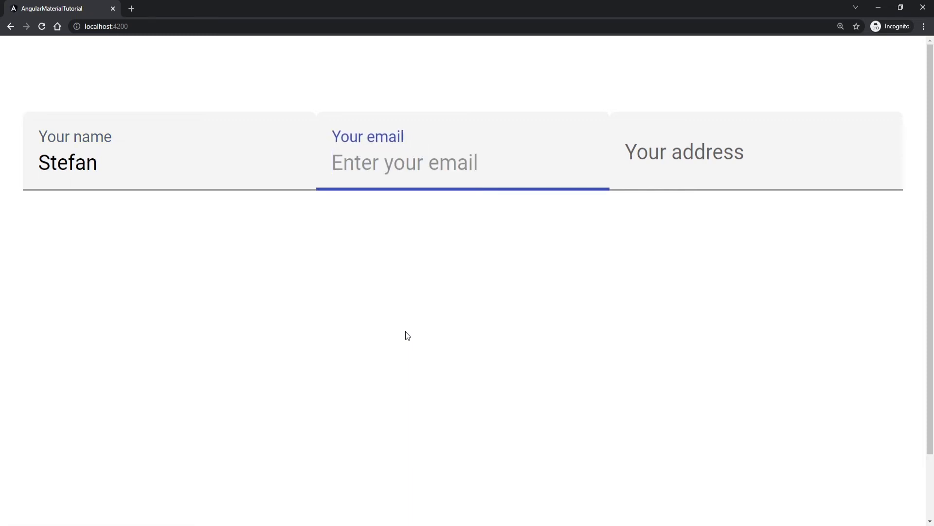
type("test@gm")
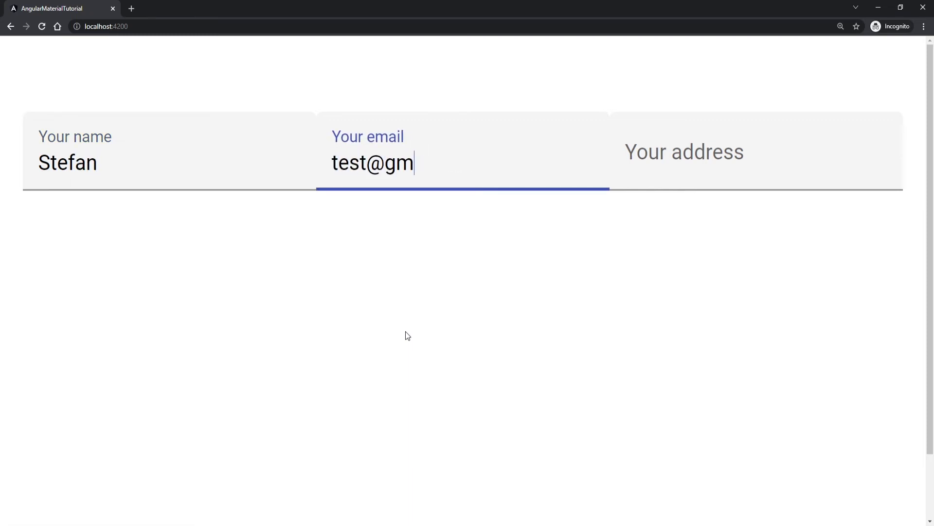
left_click(710, 163)
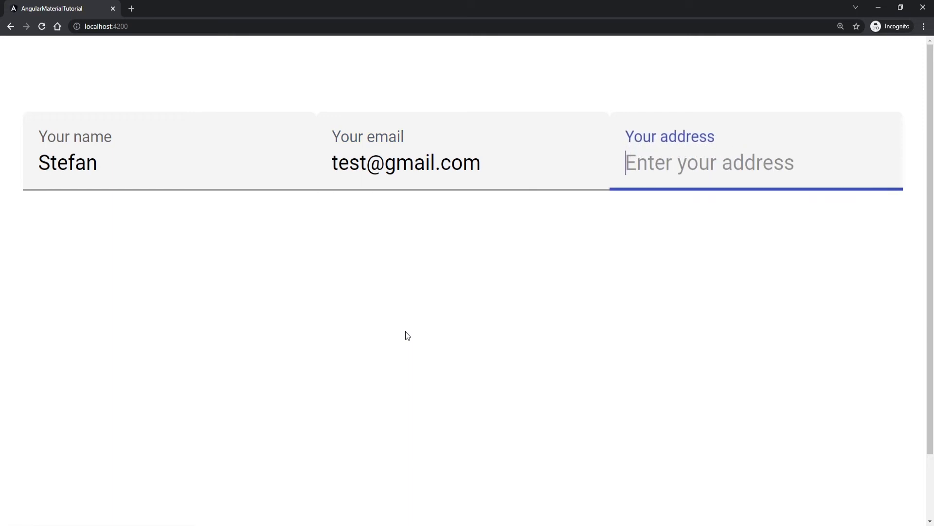
type("Dummy Add")
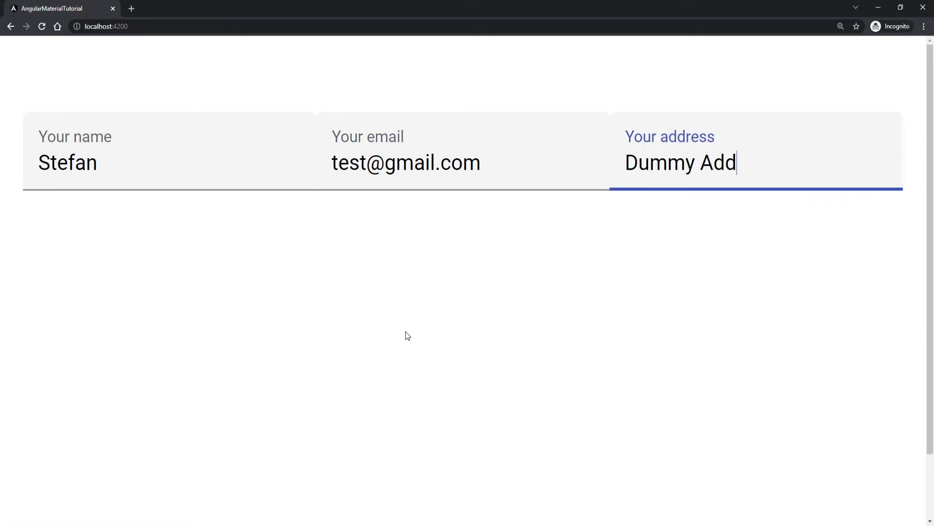
type("ress")
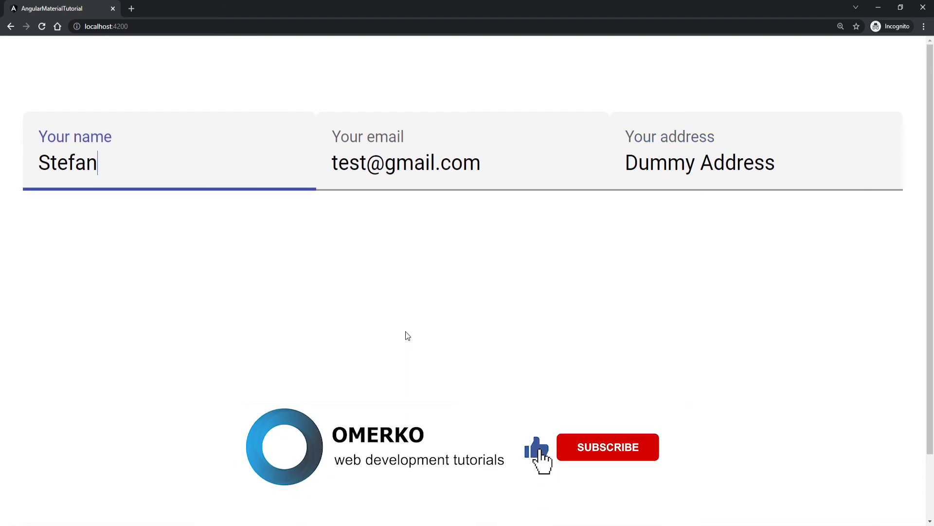
left_click(607, 447)
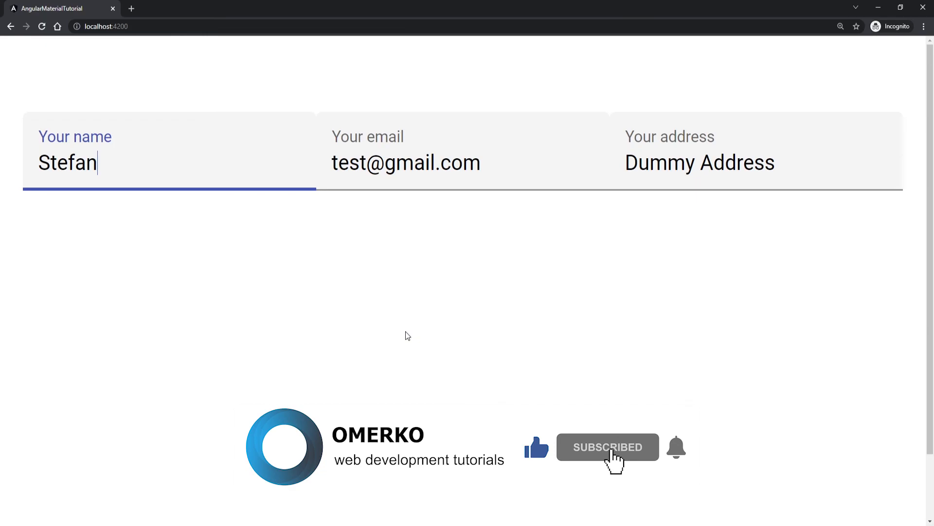
mouse_move(678, 456)
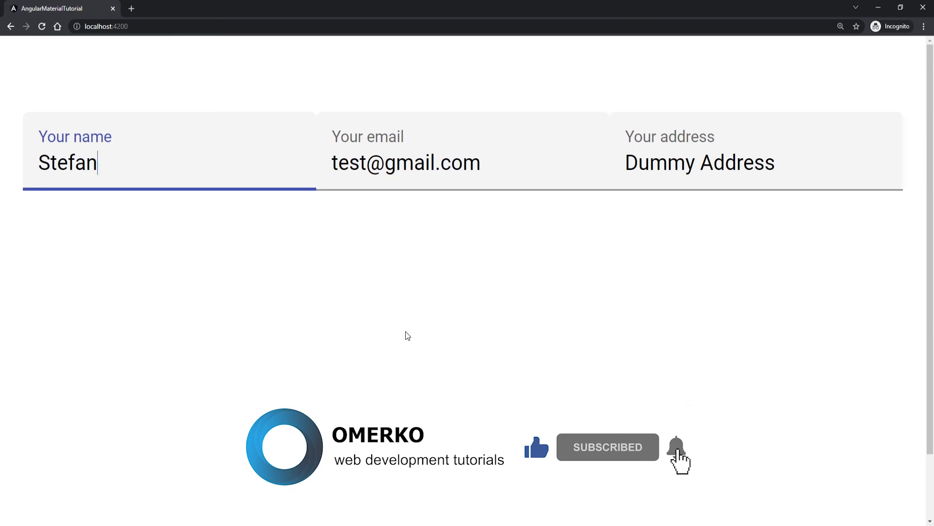